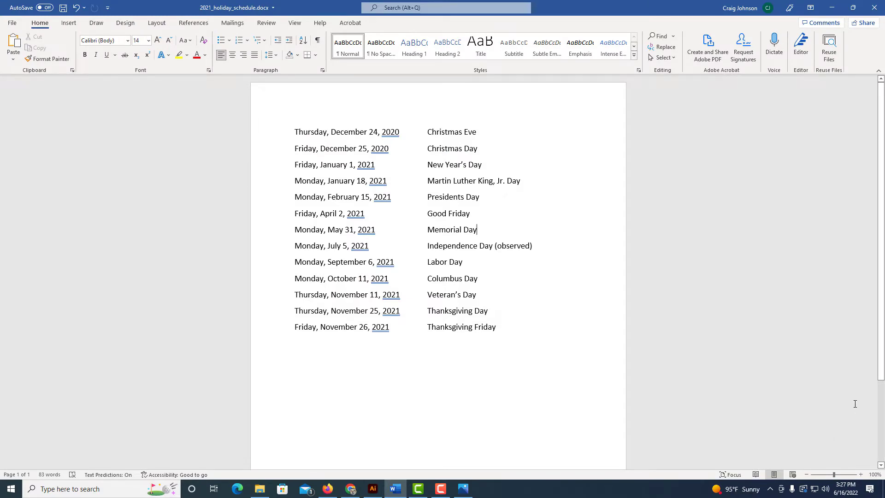
mouse_move(879, 362)
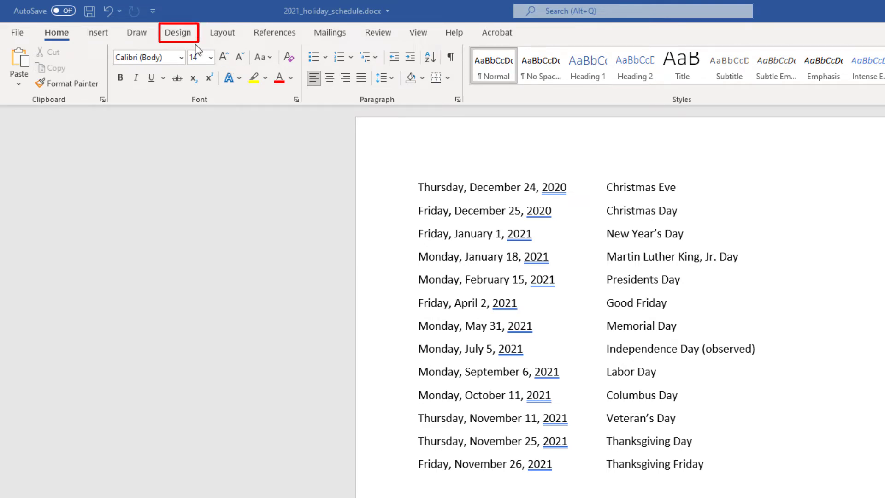
- Switch the ribbon to the Design tab to reach the Page Color background options
left_click(178, 33)
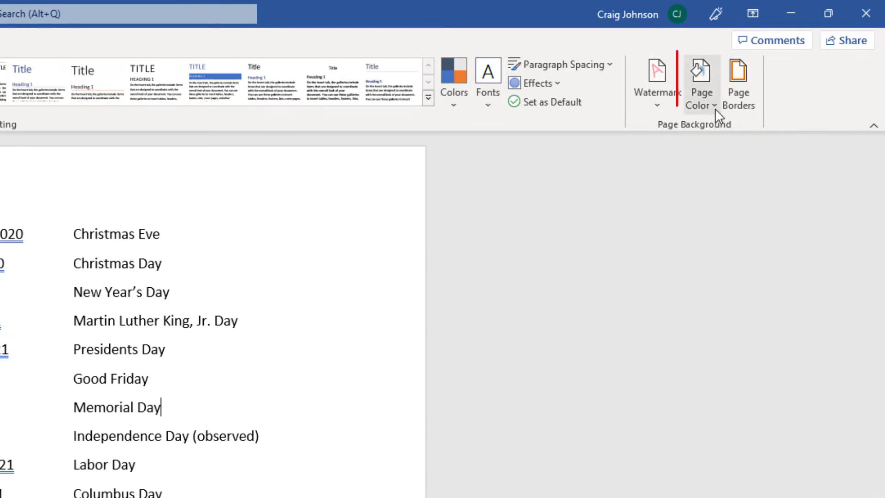
mouse_move(701, 82)
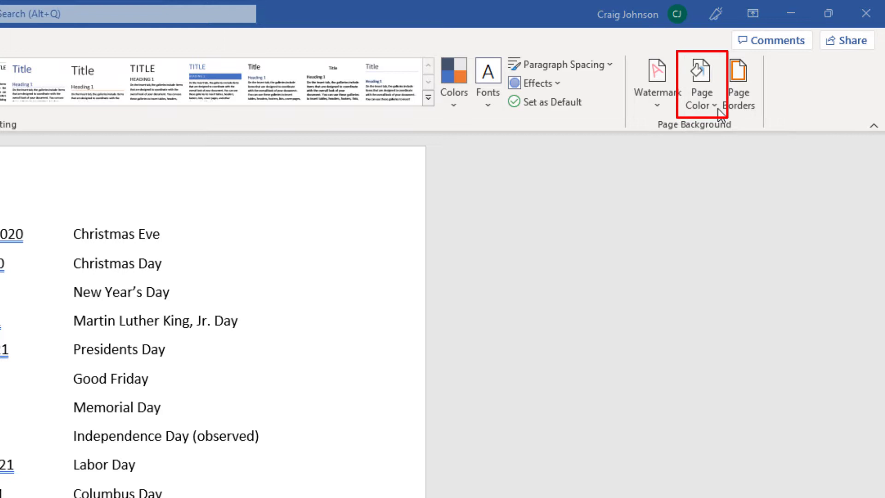
left_click(701, 85)
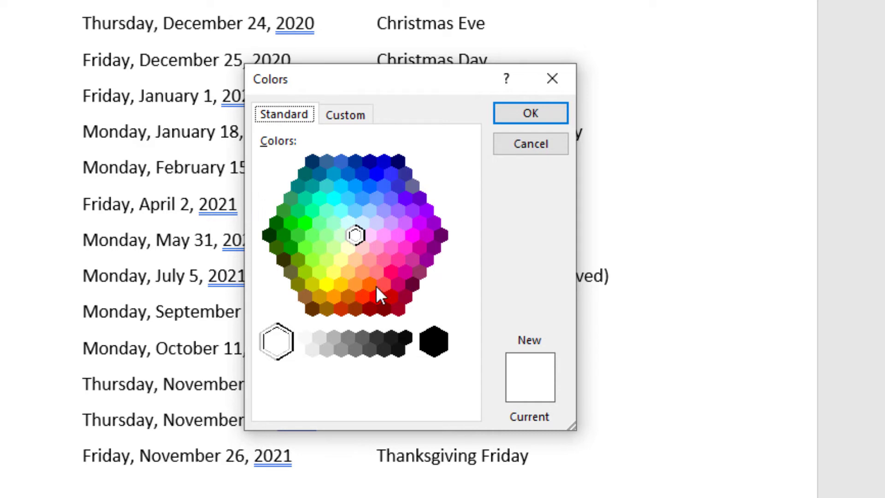
mouse_move(343, 219)
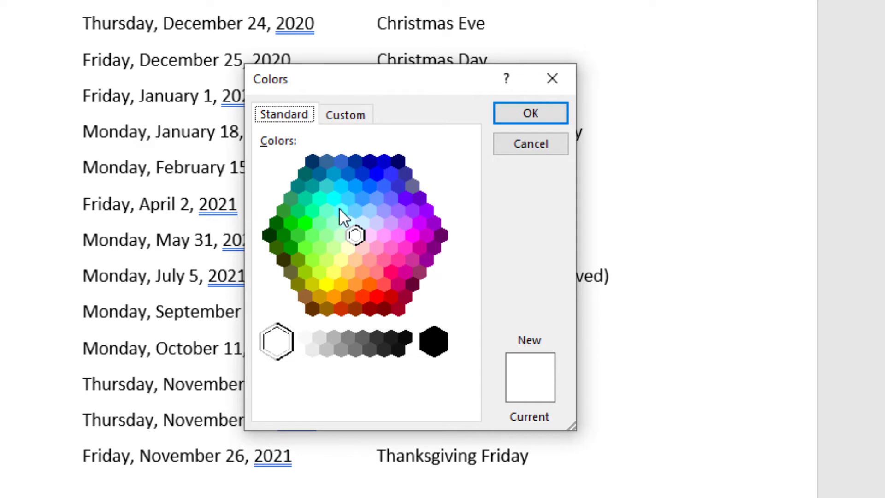
- View the Custom color model in the Colors dialog, then cancel without applying a color
left_click(345, 114)
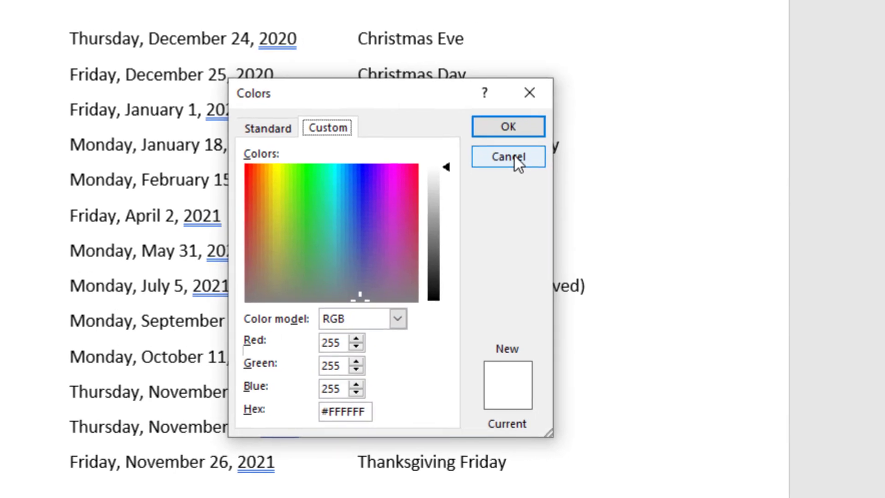
left_click(507, 156)
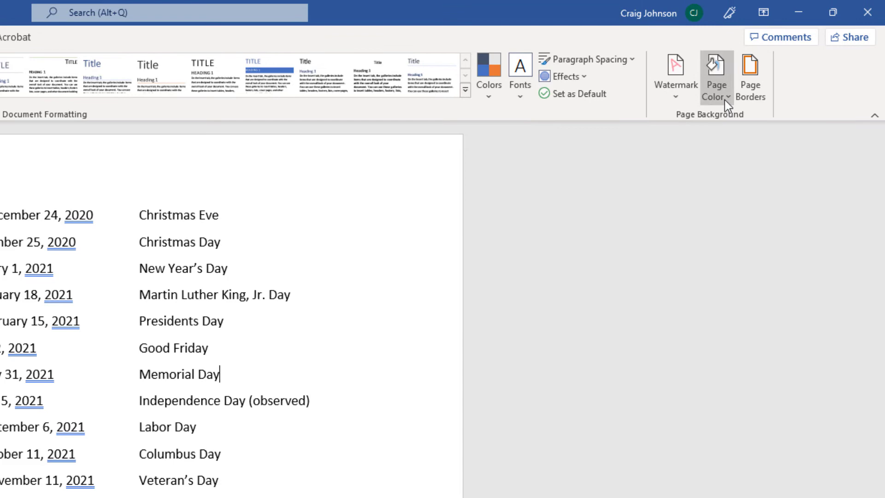